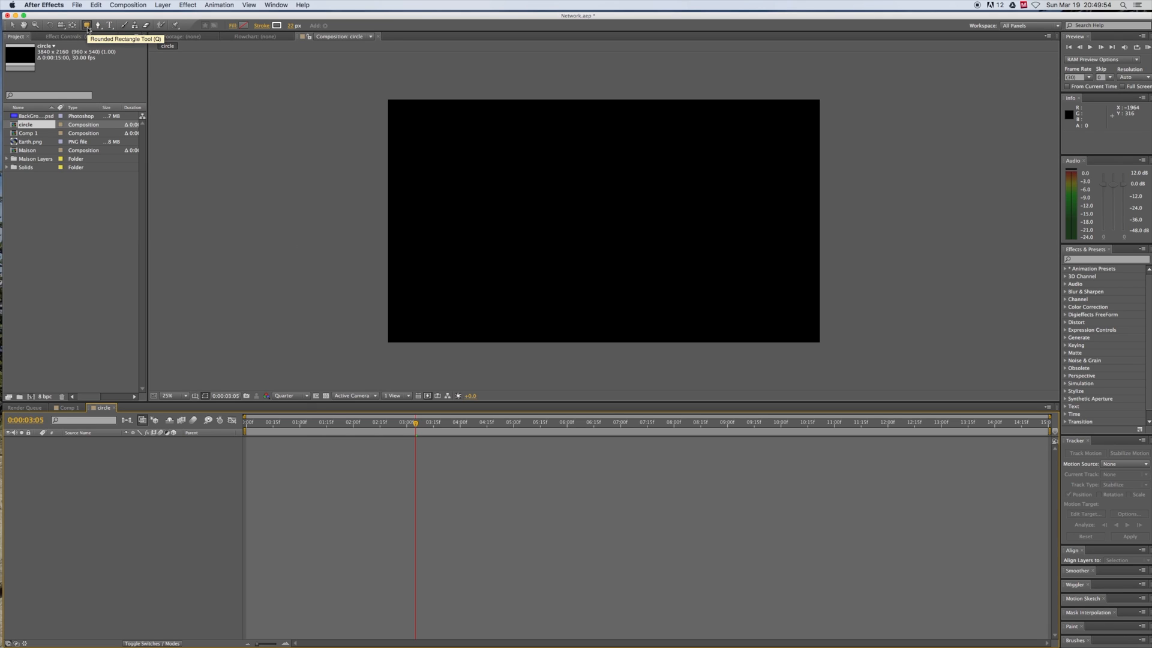
{"action": "mouse_move", "coordinate": [231, 30]}
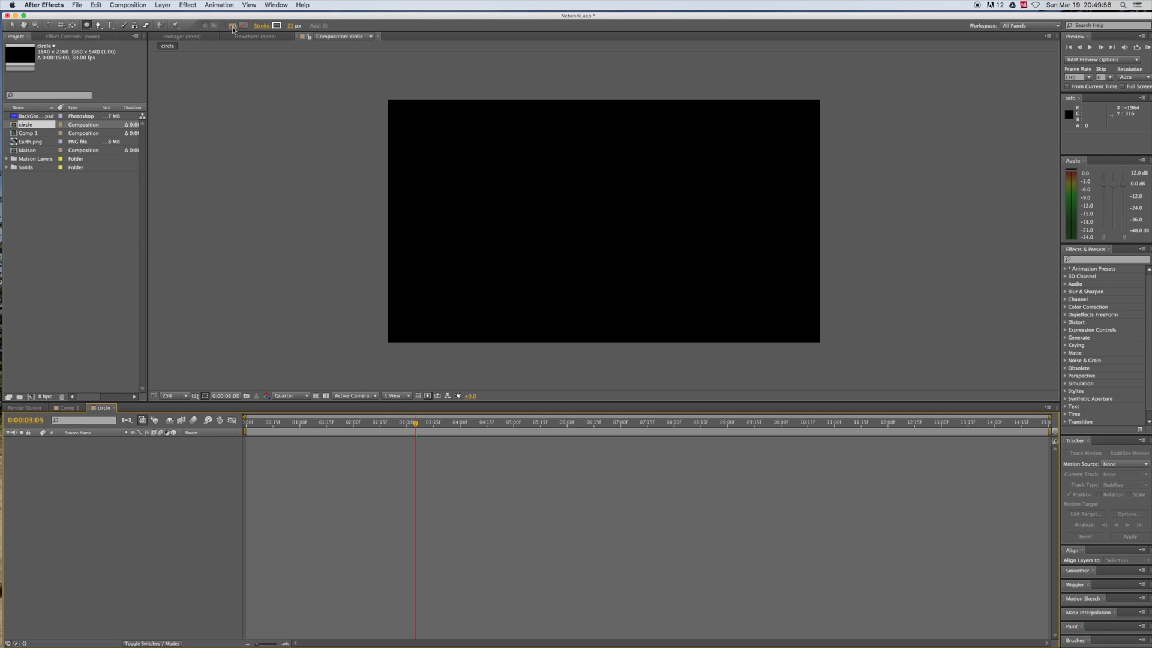
- Set the Ellipse tool's fill to None and its stroke to Solid Color
{"action": "left_click", "coordinate": [232, 26]}
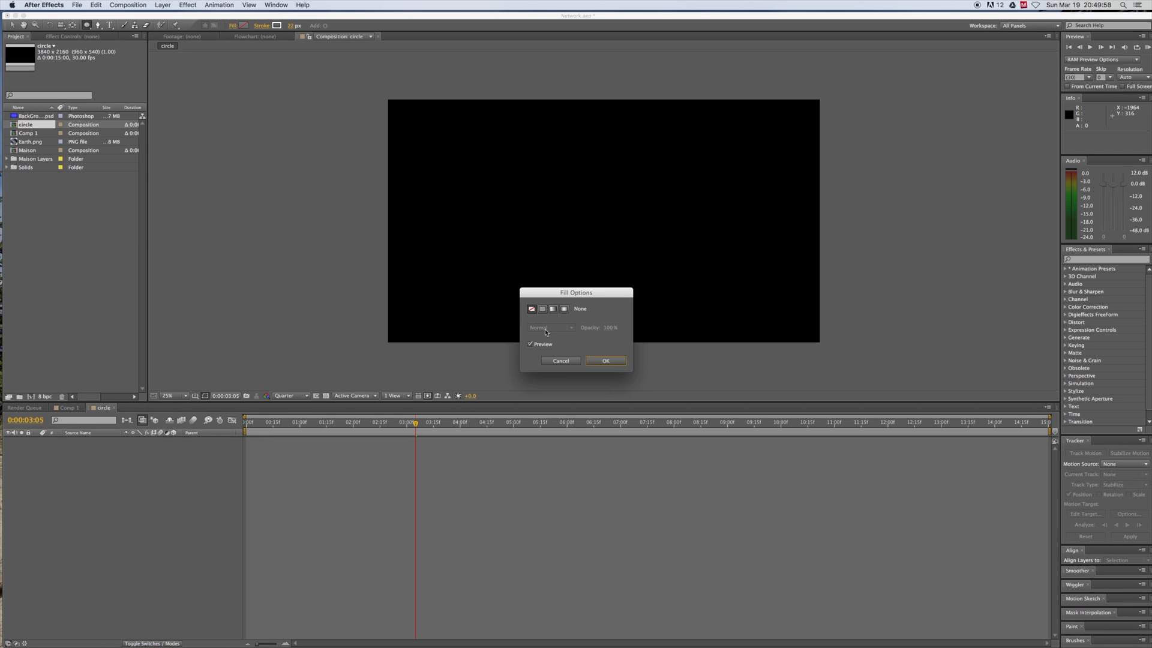
{"action": "left_click", "coordinate": [605, 360]}
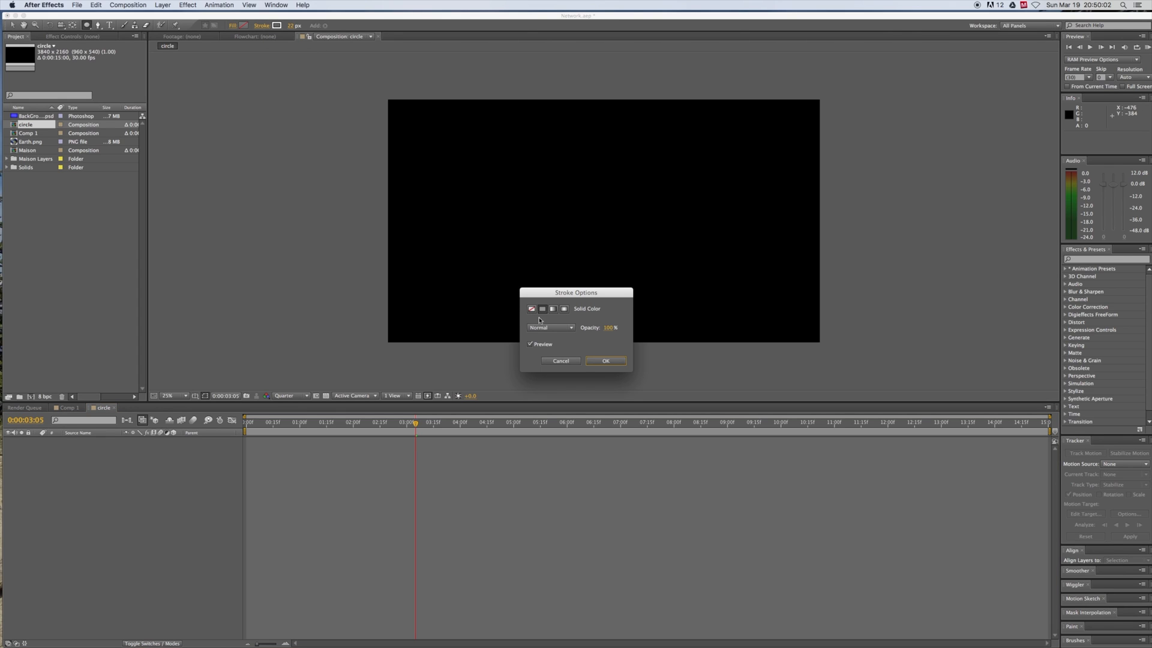
{"action": "left_click", "coordinate": [542, 308]}
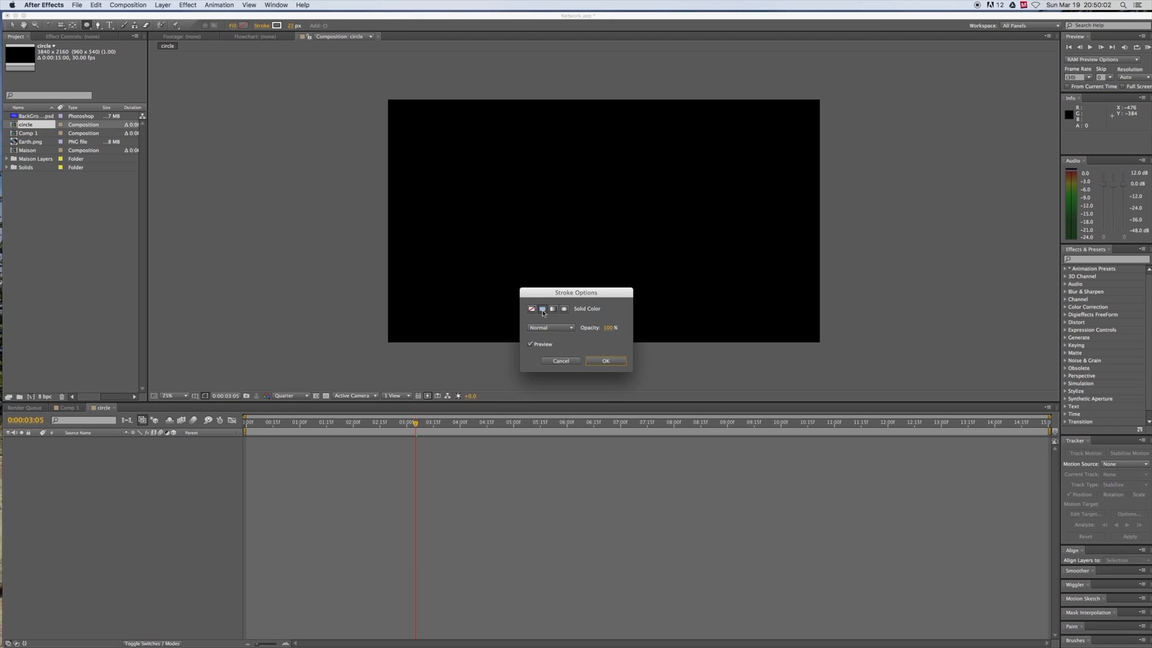
{"action": "left_click", "coordinate": [605, 361]}
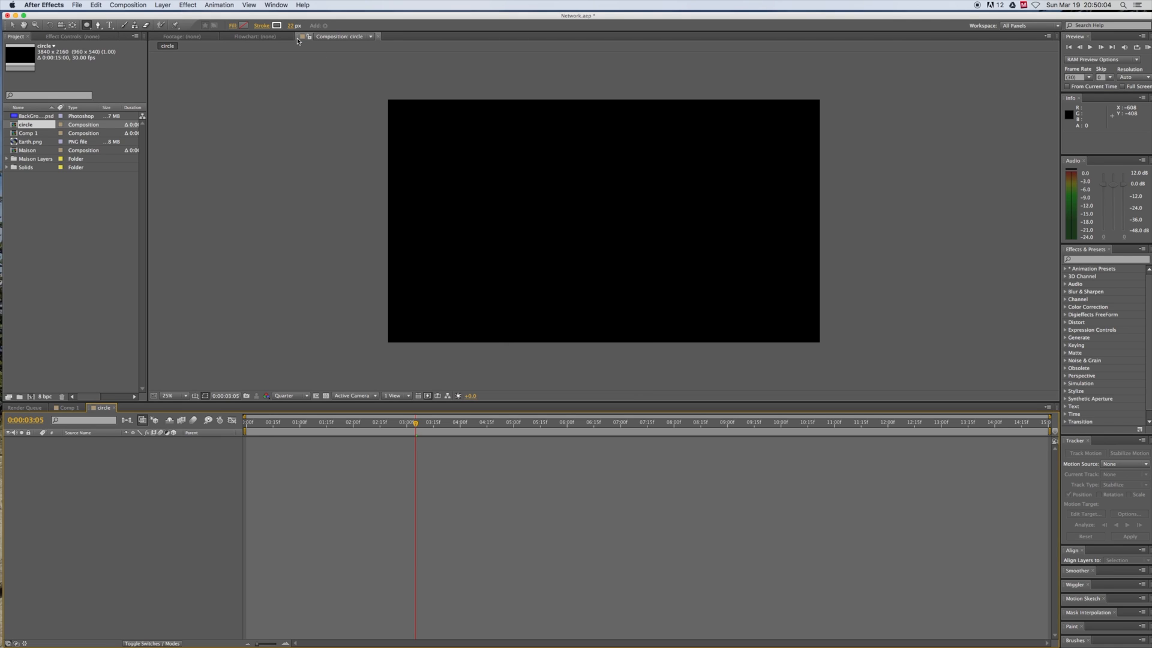
- Set the shape stroke colour to white (255,255,255)
{"action": "left_click", "coordinate": [276, 25]}
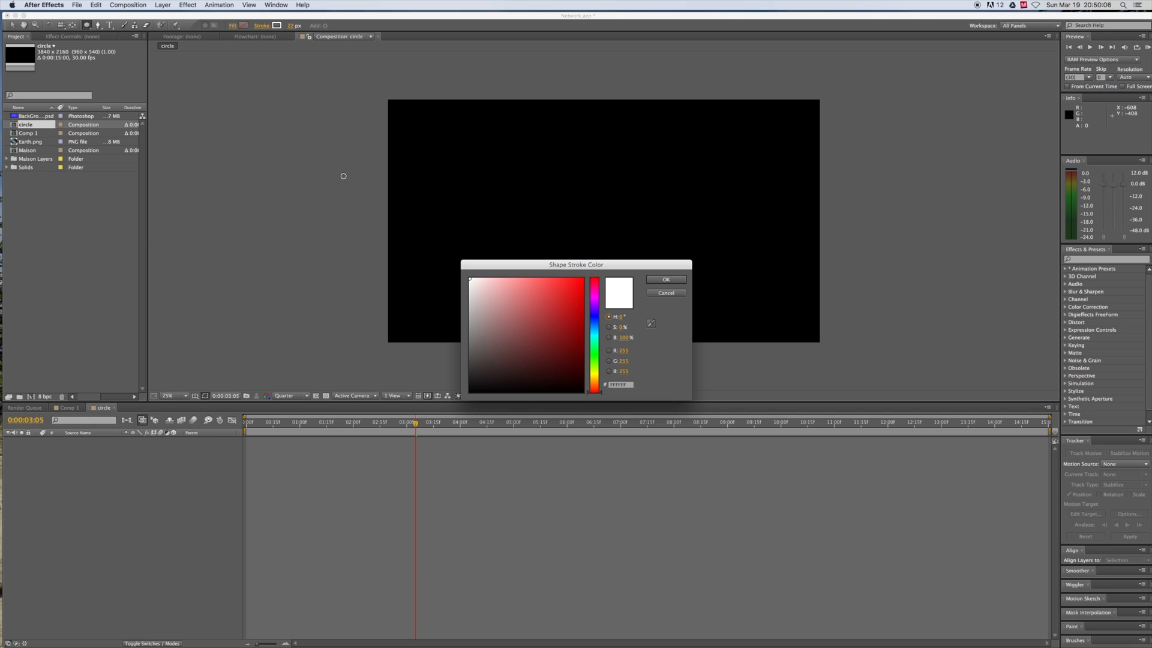
{"action": "left_click", "coordinate": [663, 279]}
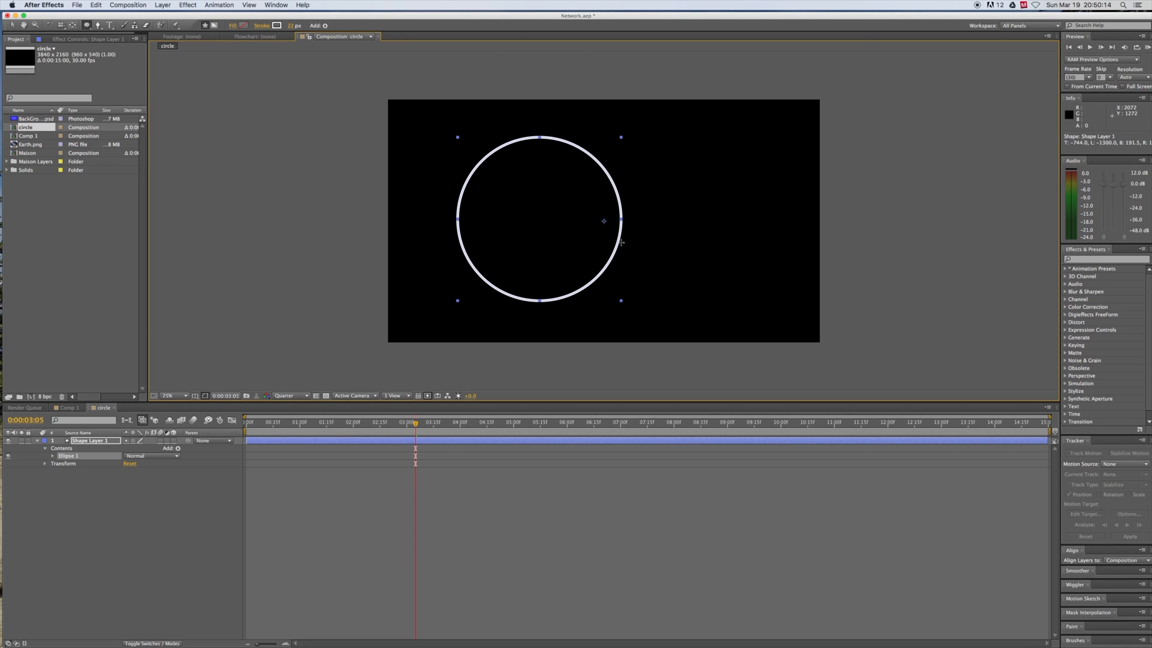
- Add a Trim Paths operator to the circle layer's contents, exposing Start, End and Offset
{"action": "left_click", "coordinate": [177, 448]}
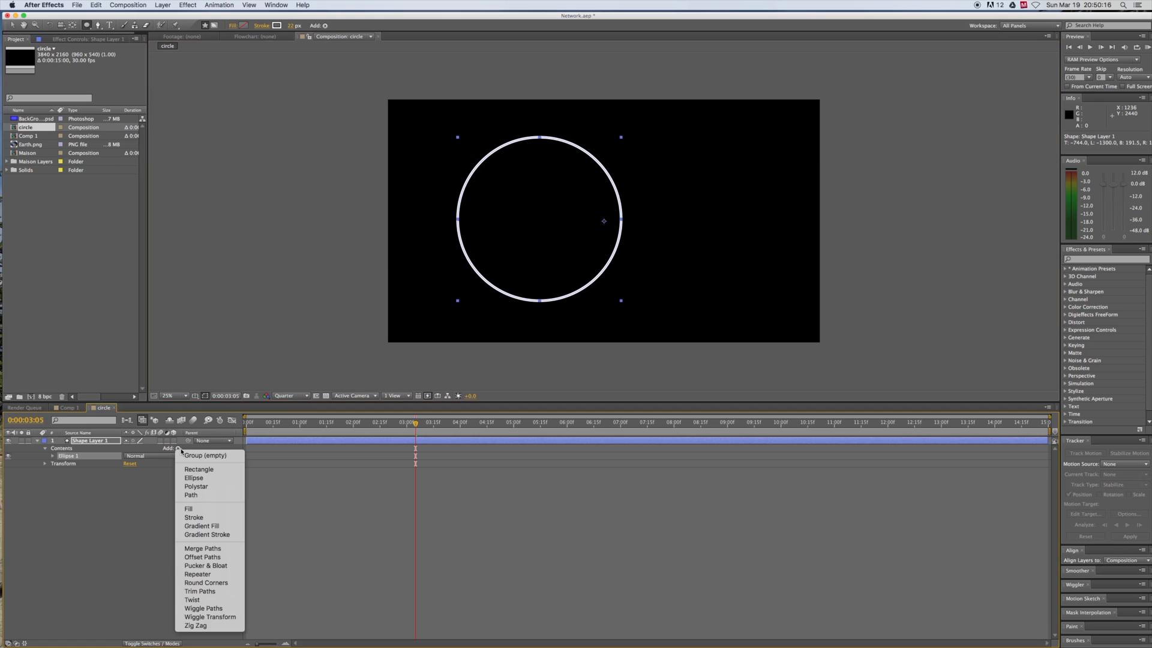
{"action": "left_click", "coordinate": [200, 590]}
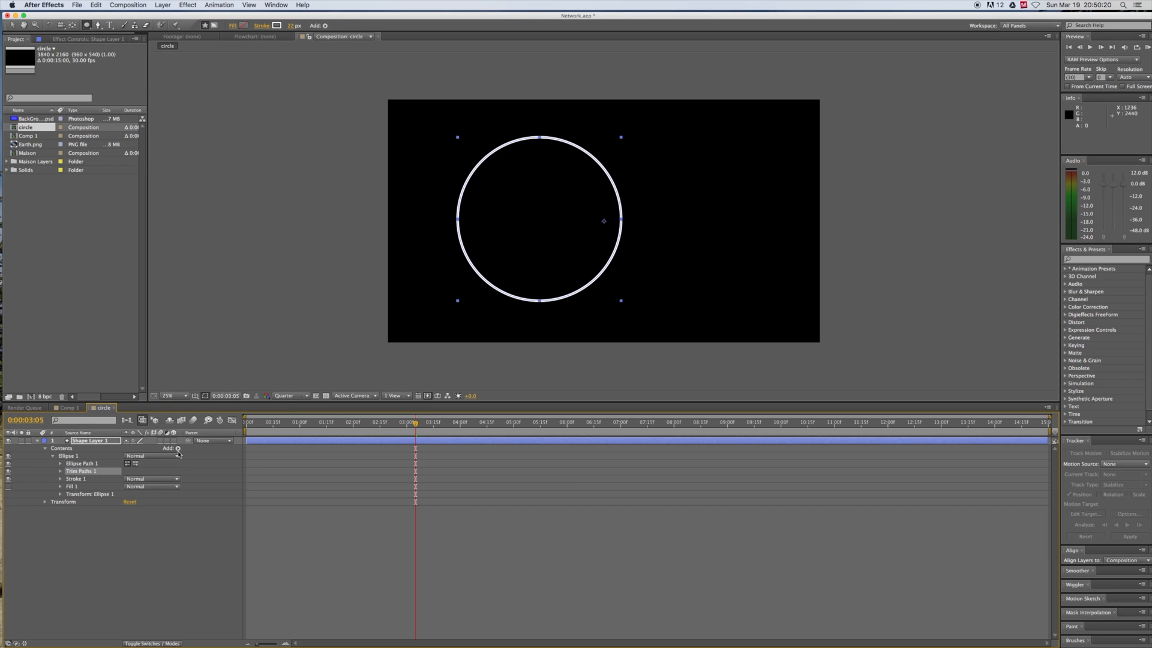
{"action": "left_click", "coordinate": [176, 448]}
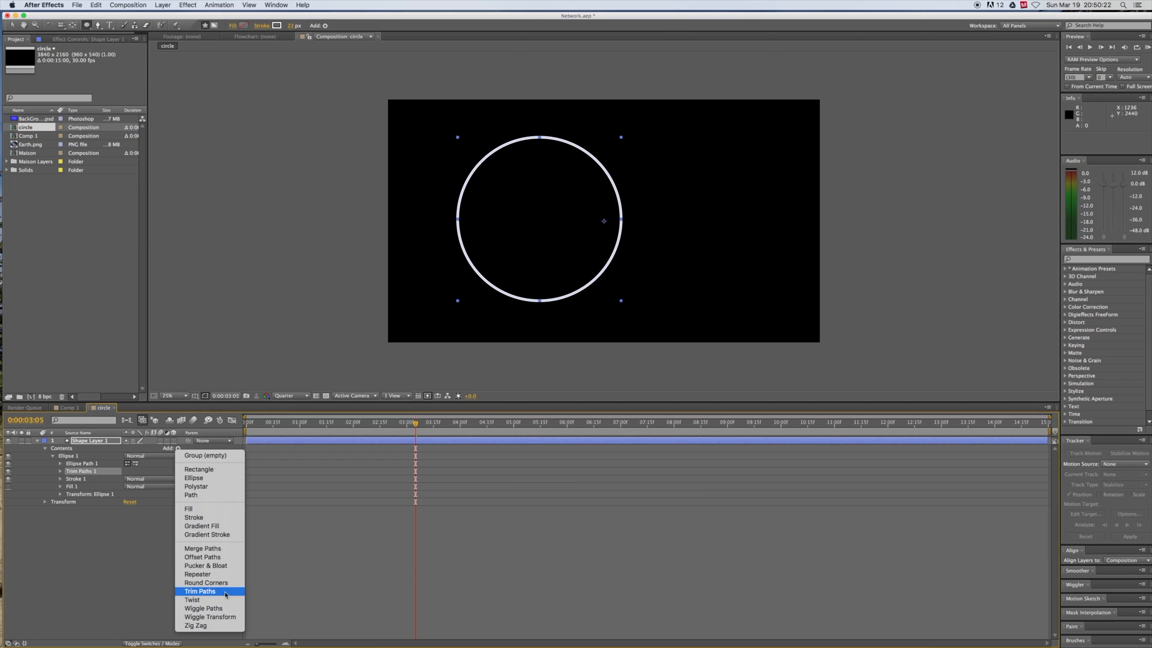
{"action": "left_click", "coordinate": [200, 592]}
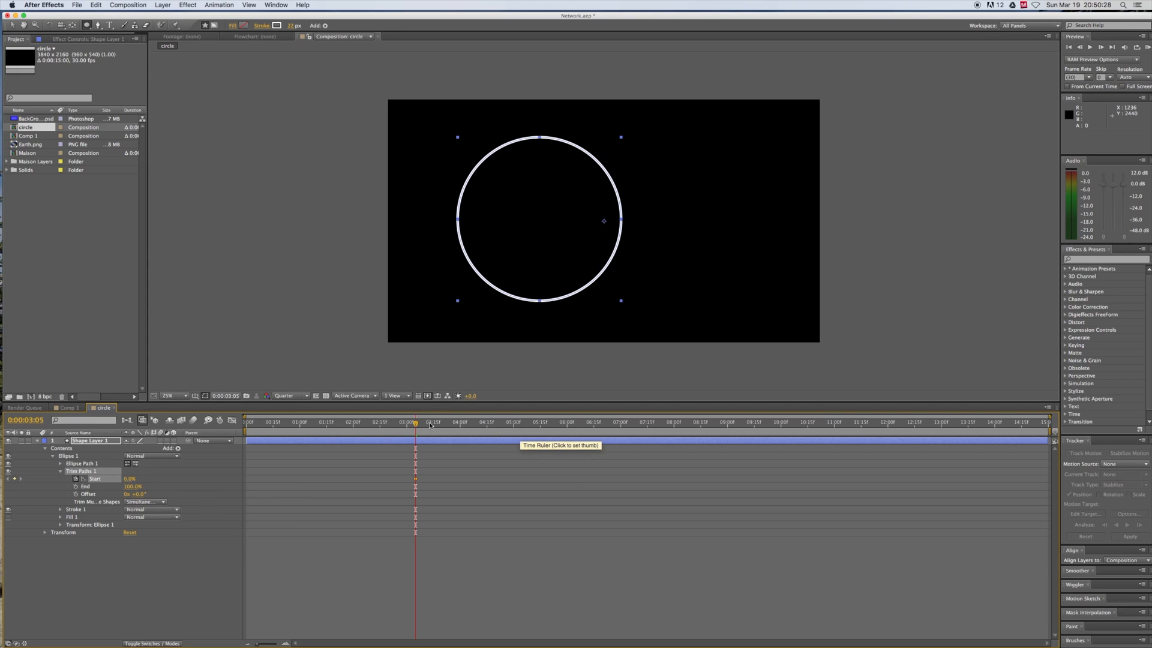
- Keyframe Trim Paths Start from 100% to 0% and select both keyframes
{"action": "left_click", "coordinate": [274, 422]}
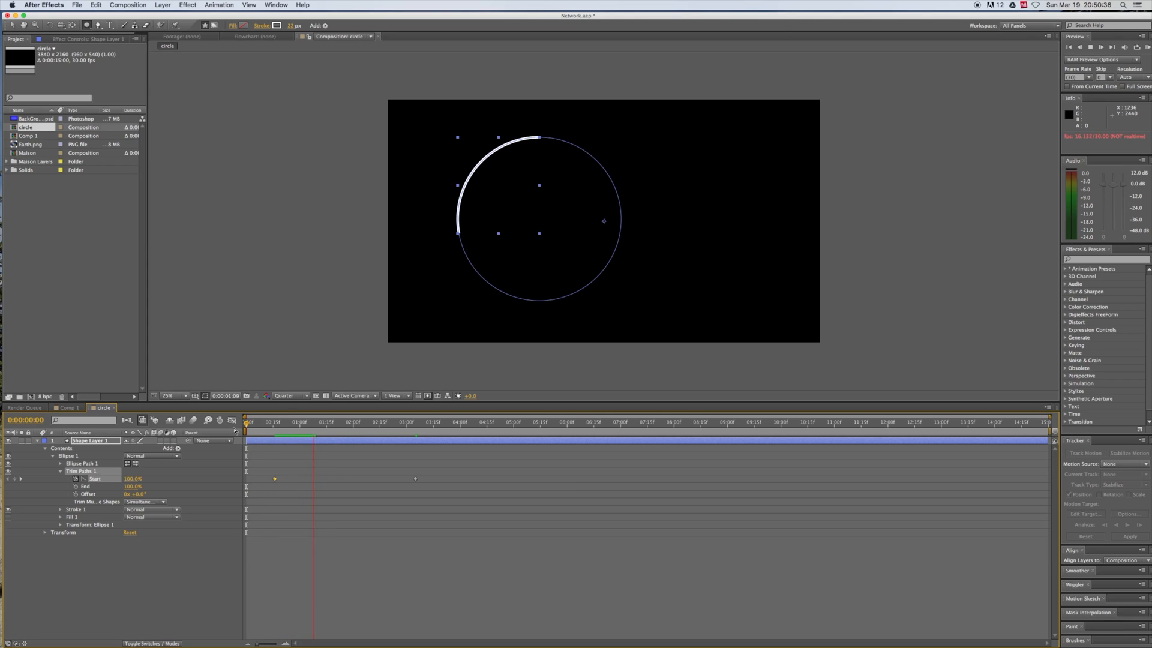
{"action": "left_click", "coordinate": [373, 421]}
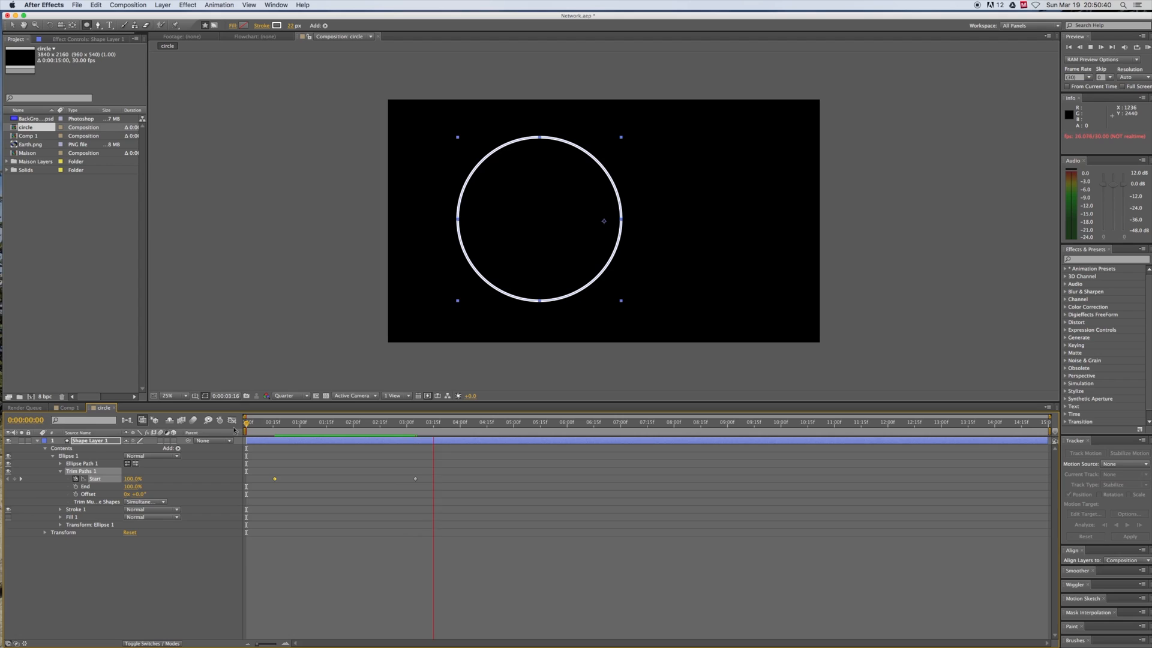
{"action": "left_click", "coordinate": [445, 421]}
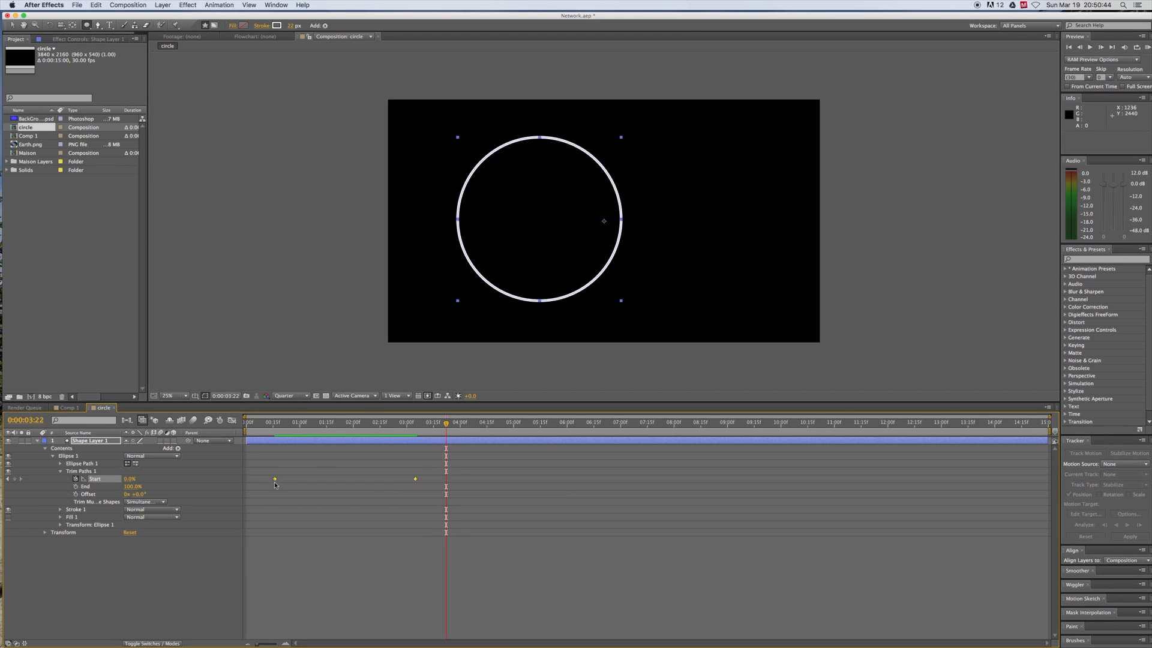
- Apply Easy Ease to both Start keyframes and scrub to preview the draw-on
{"action": "right_click", "coordinate": [275, 478]}
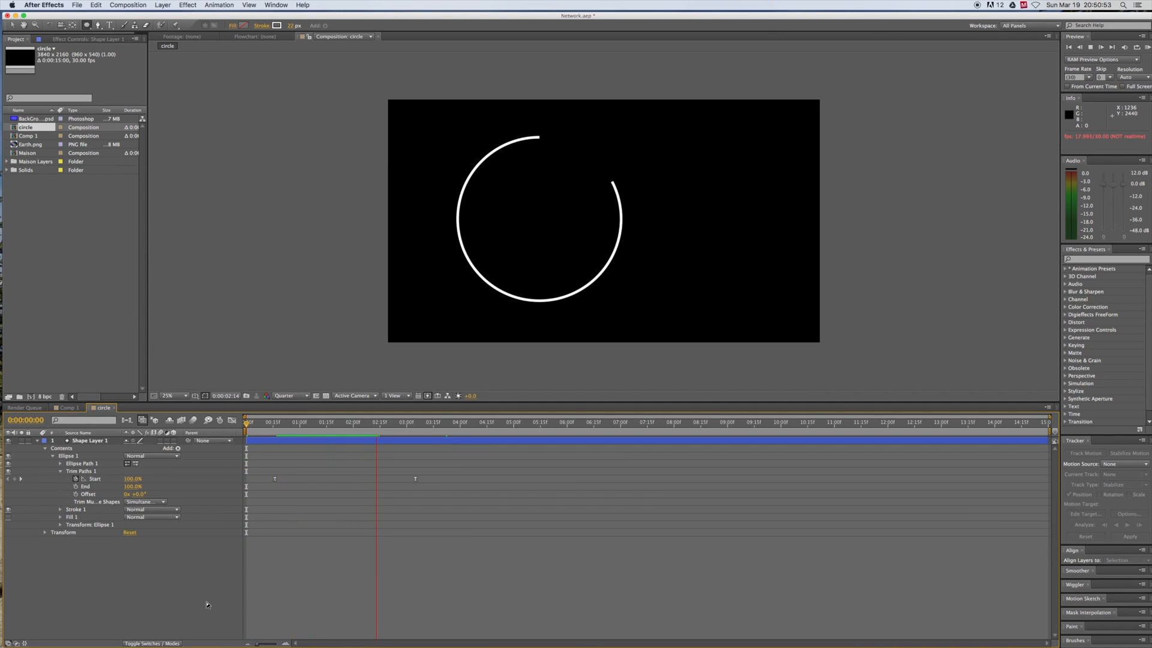
{"action": "left_click_drag", "start_coordinate": [374, 429], "coordinate": [302, 429]}
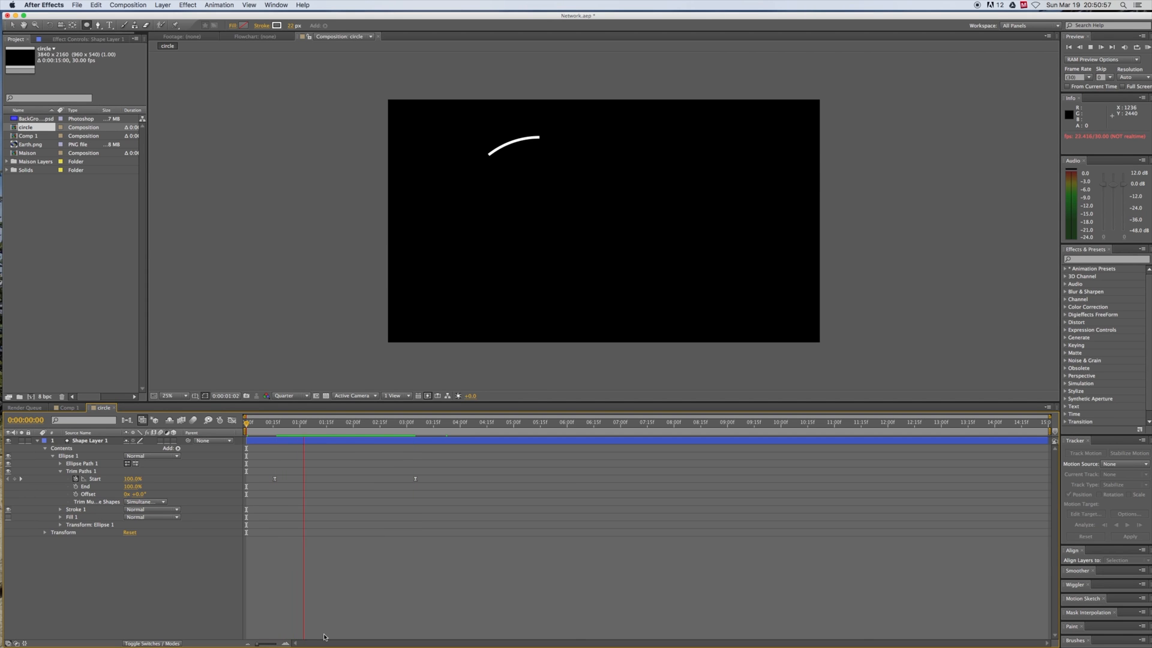